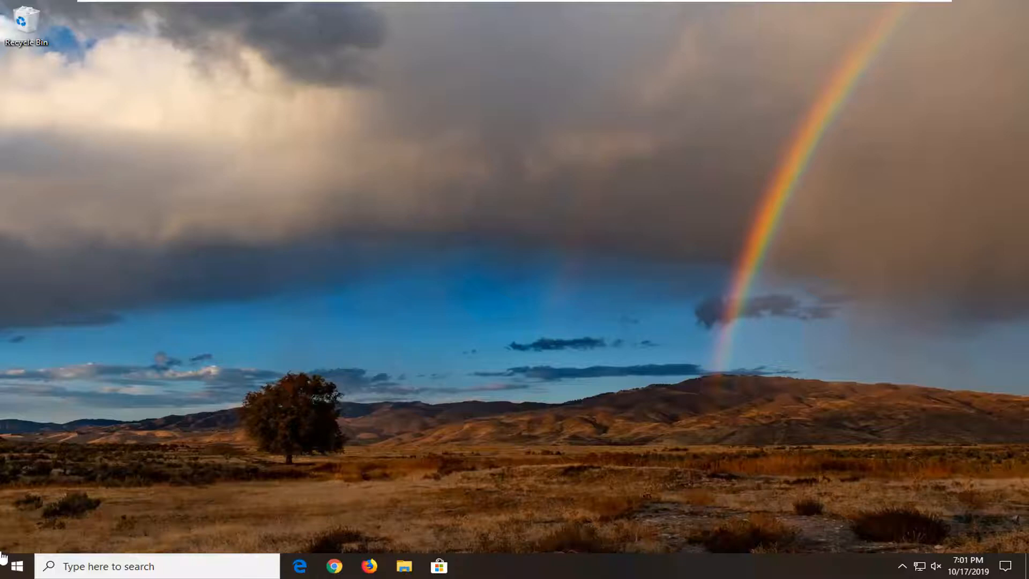
Search the Start menu for "services" to launch the Services console
{"action": "type", "text": "s"}
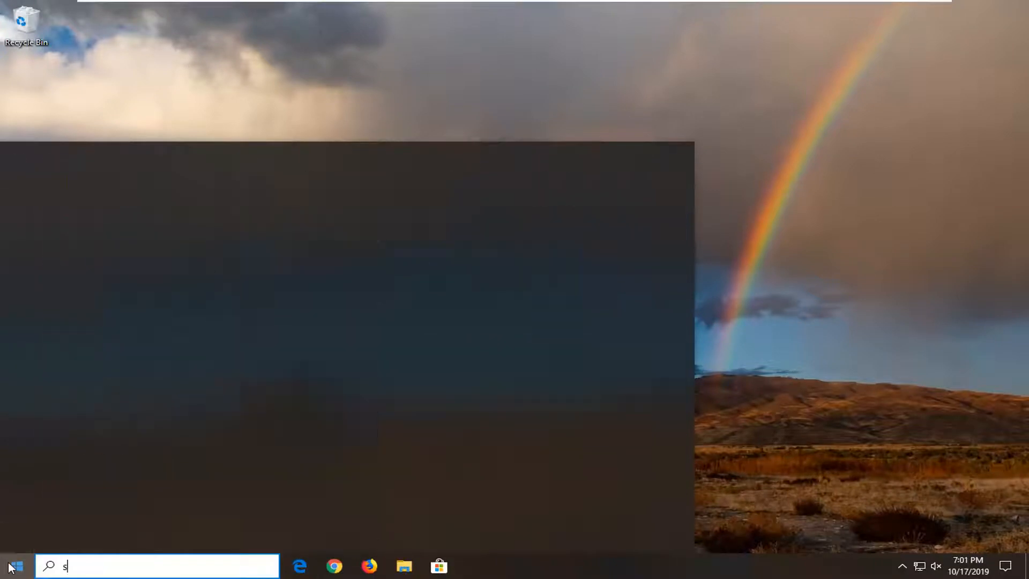
{"action": "type", "text": "ervices"}
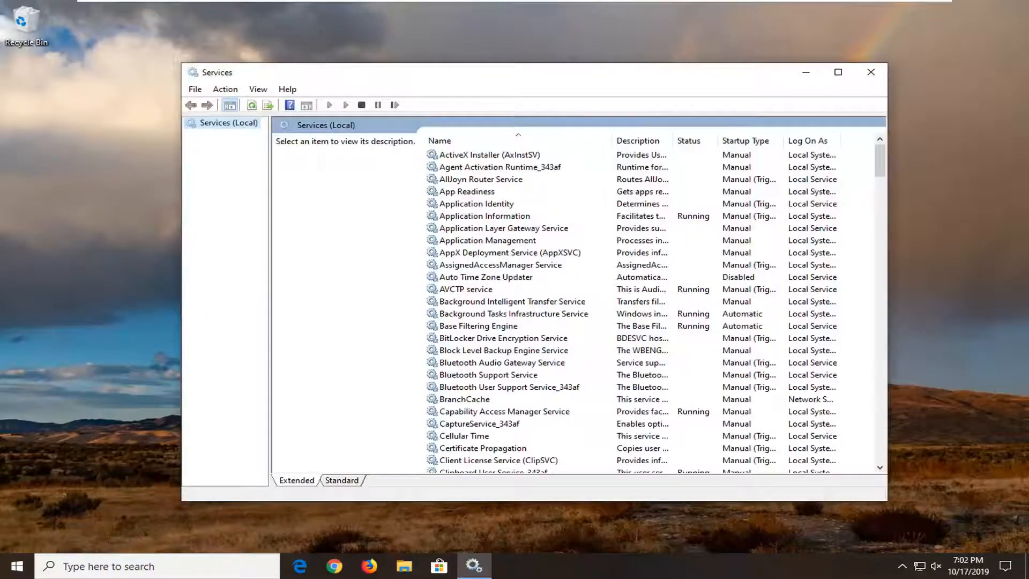
Select the stopped Windows Installer service in the services list
{"action": "left_click", "coordinate": [464, 398]}
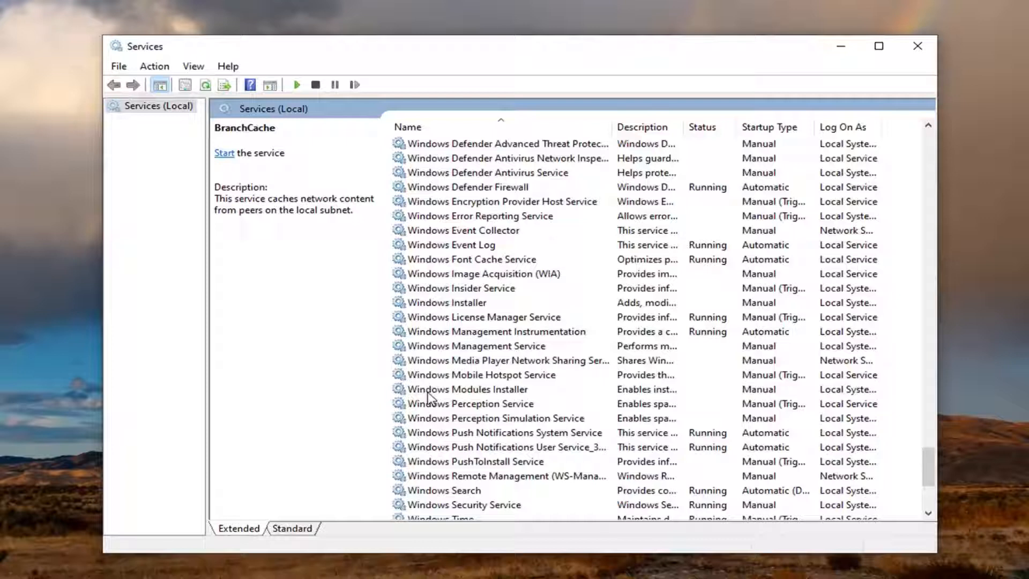
{"action": "left_click", "coordinate": [447, 302]}
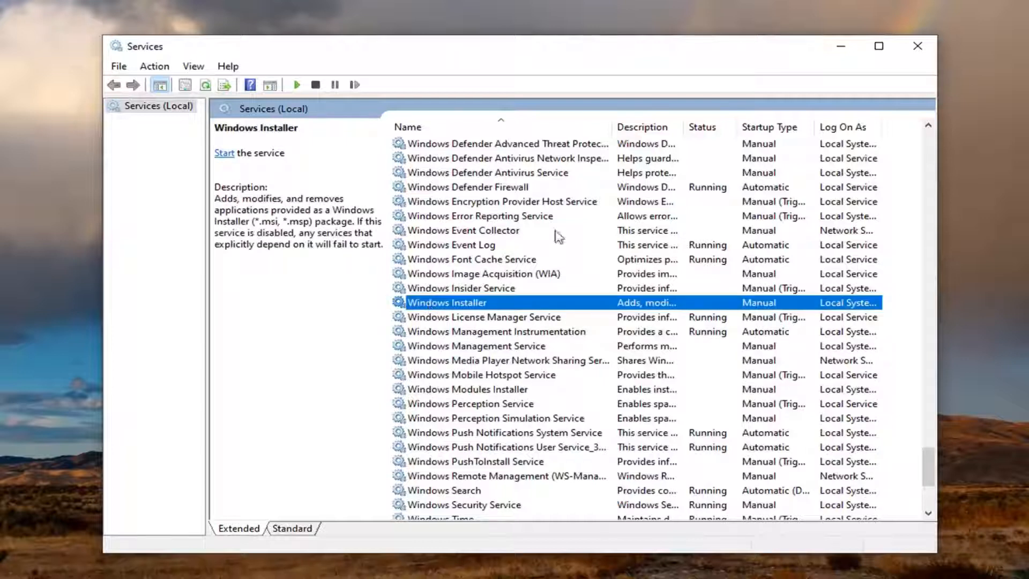
{"action": "mouse_move", "coordinate": [425, 312]}
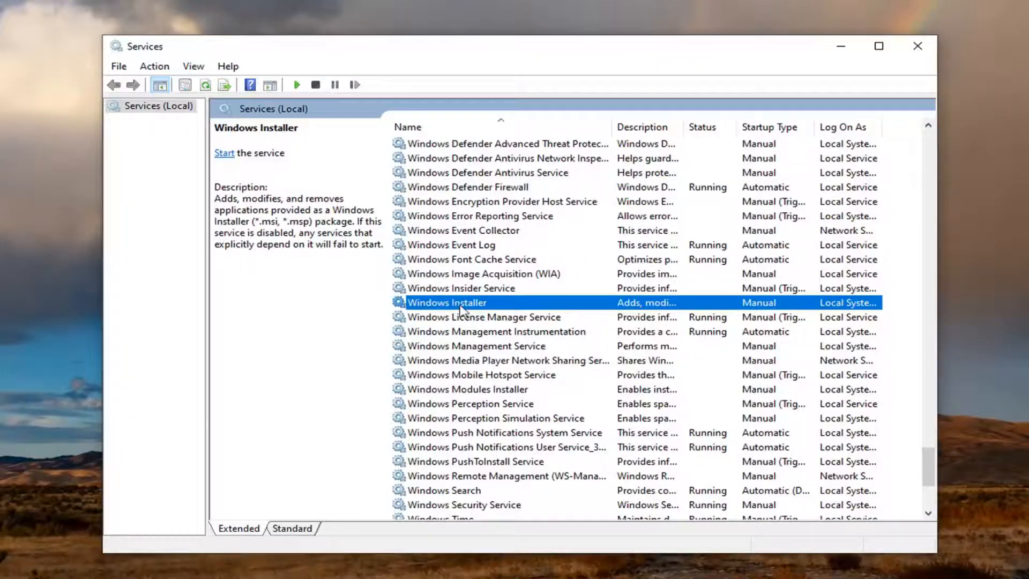
Start Windows Installer from its General properties until Running, then confirm with OK
{"action": "double_click", "coordinate": [447, 302]}
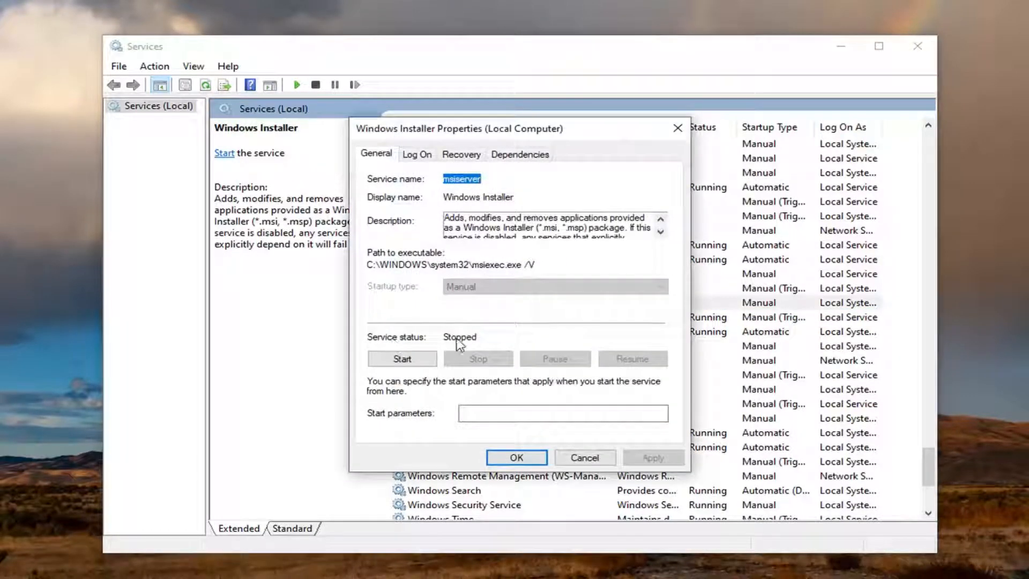
{"action": "left_click", "coordinate": [401, 359]}
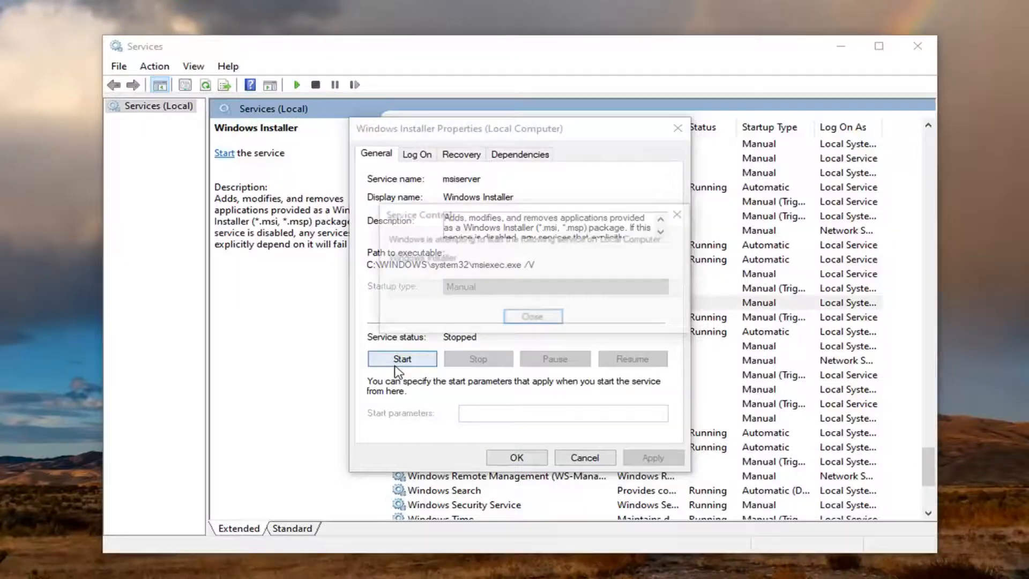
{"action": "left_click", "coordinate": [401, 358]}
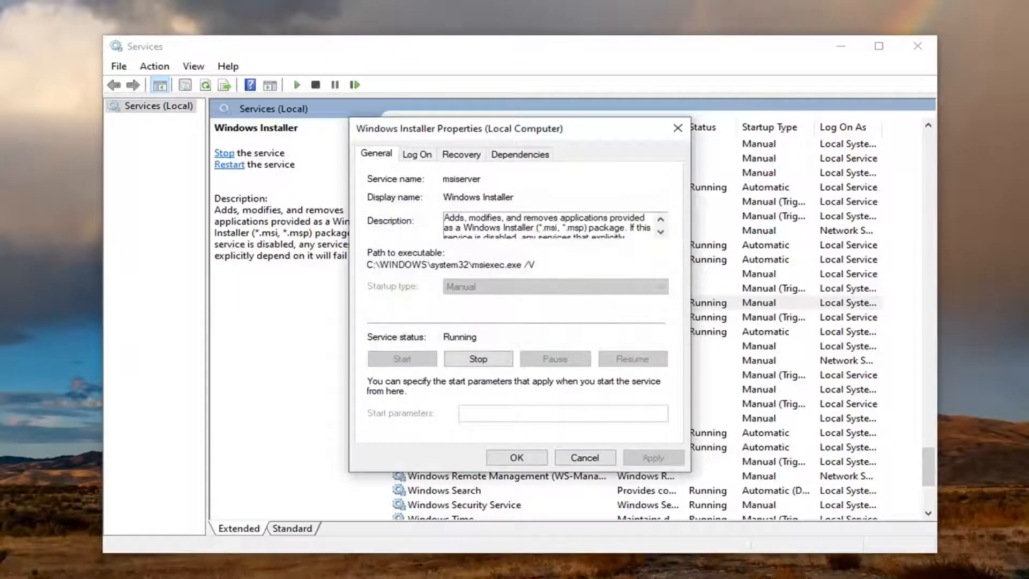
{"action": "mouse_move", "coordinate": [583, 428]}
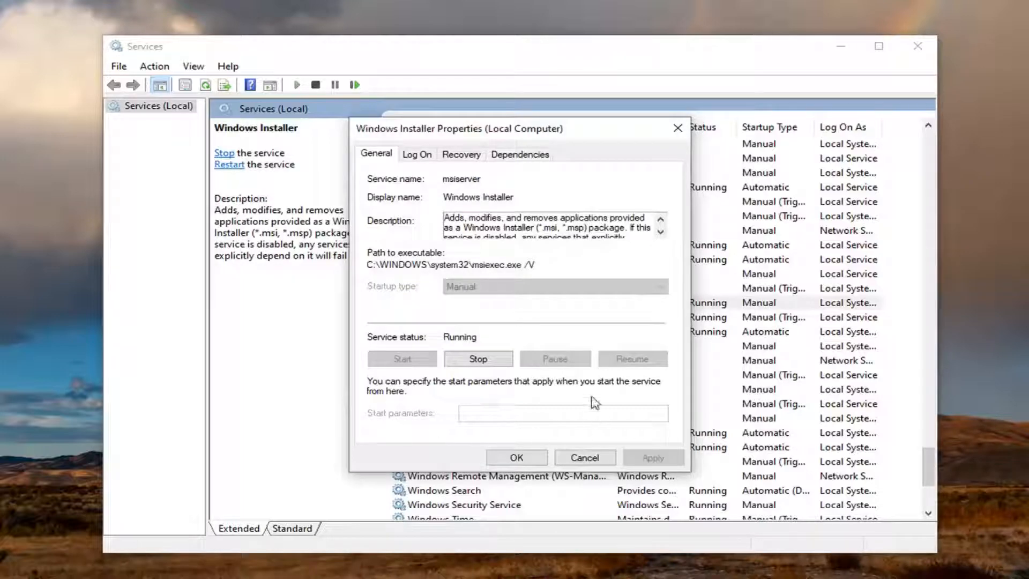
{"action": "mouse_move", "coordinate": [515, 457]}
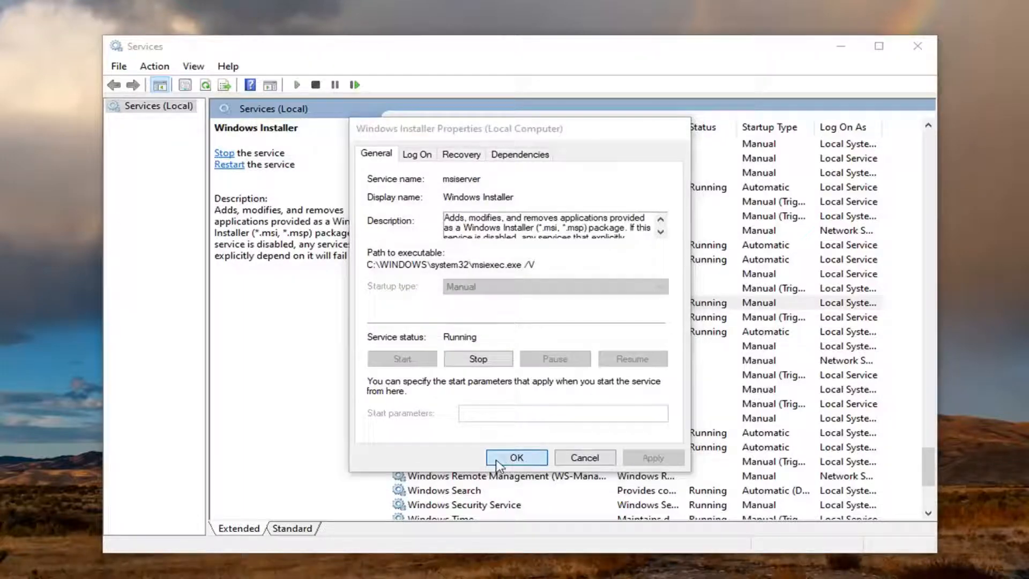
{"action": "left_click", "coordinate": [517, 458]}
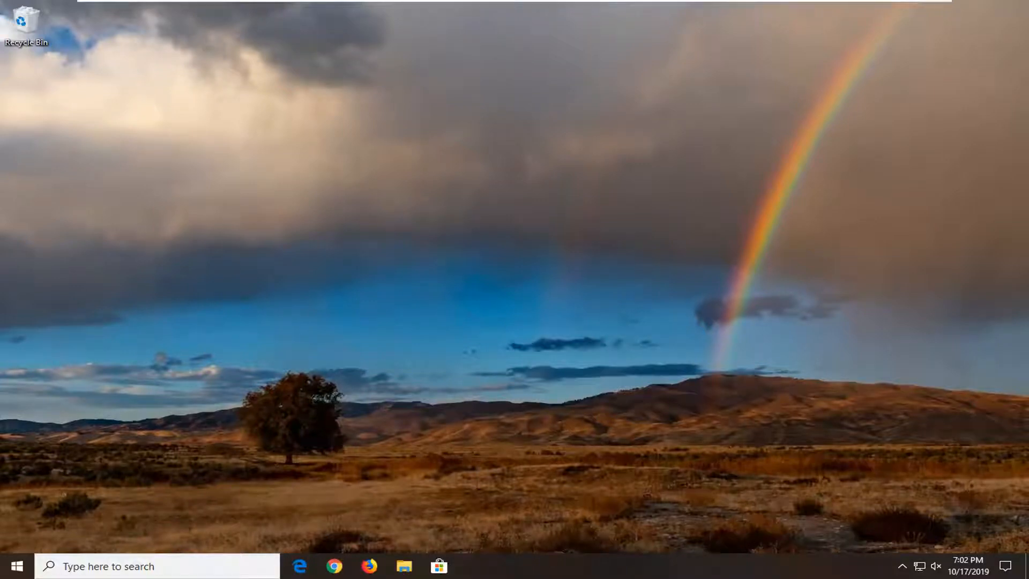
{"action": "mouse_move", "coordinate": [444, 430]}
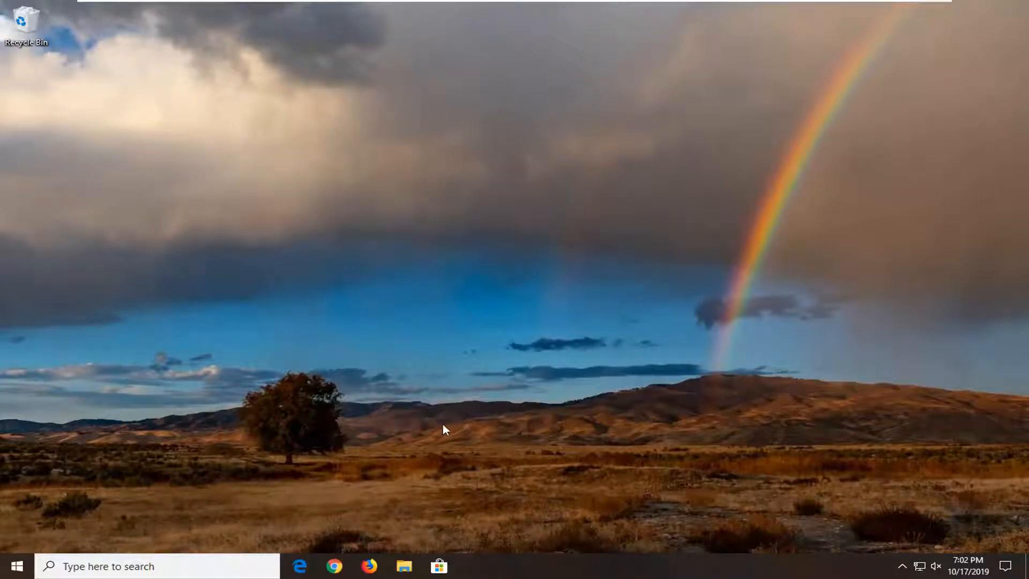
{"action": "mouse_move", "coordinate": [414, 337]}
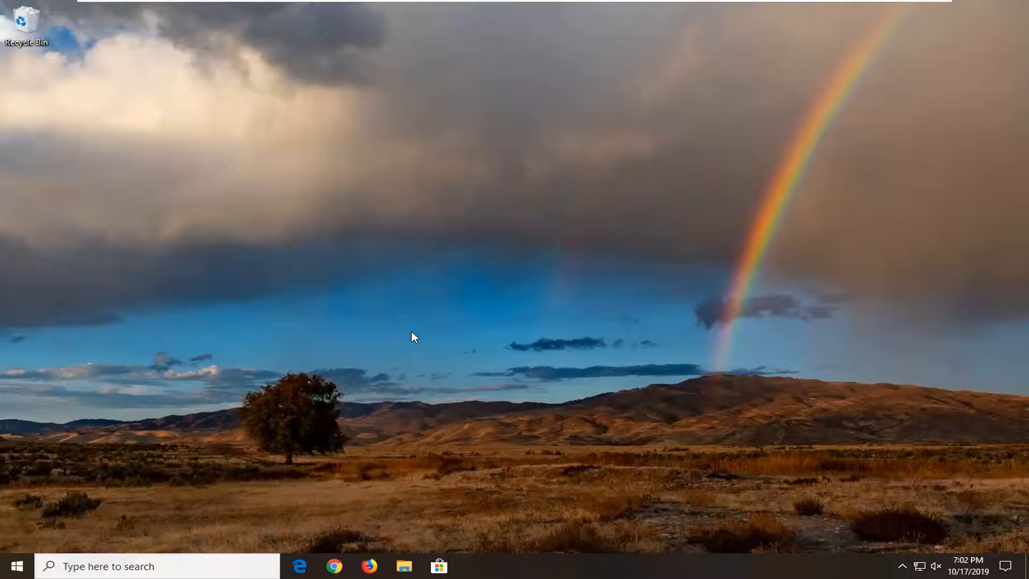